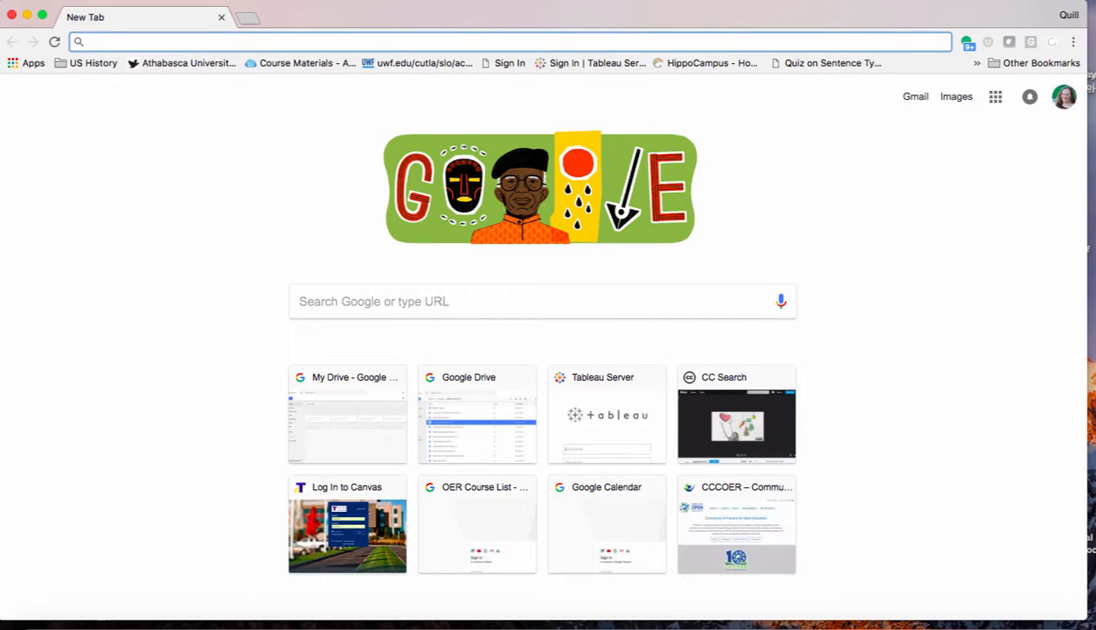
Load pixabay.com in Chrome
type("pixabay.com")
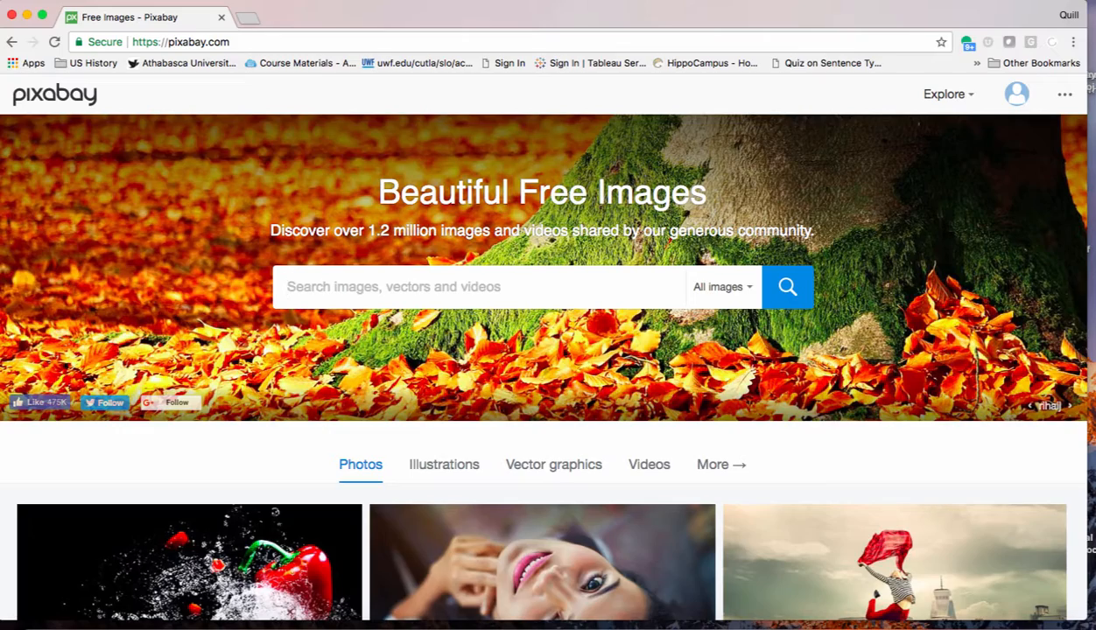
Search Pixabay for 'apple' and scroll through the free image results
type("apple")
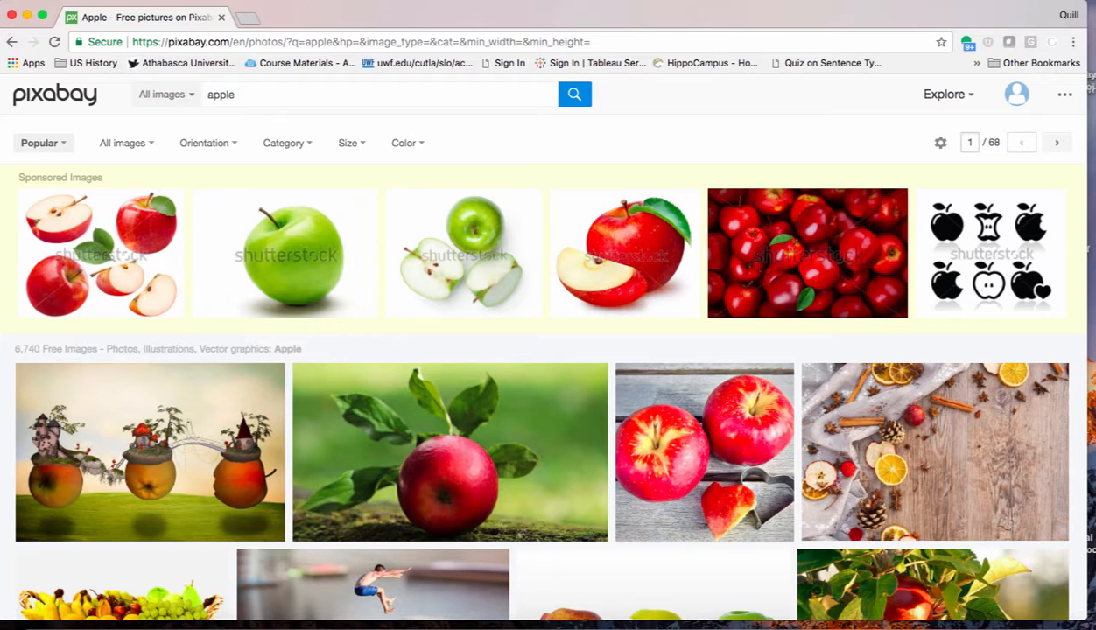
scroll("down", 3)
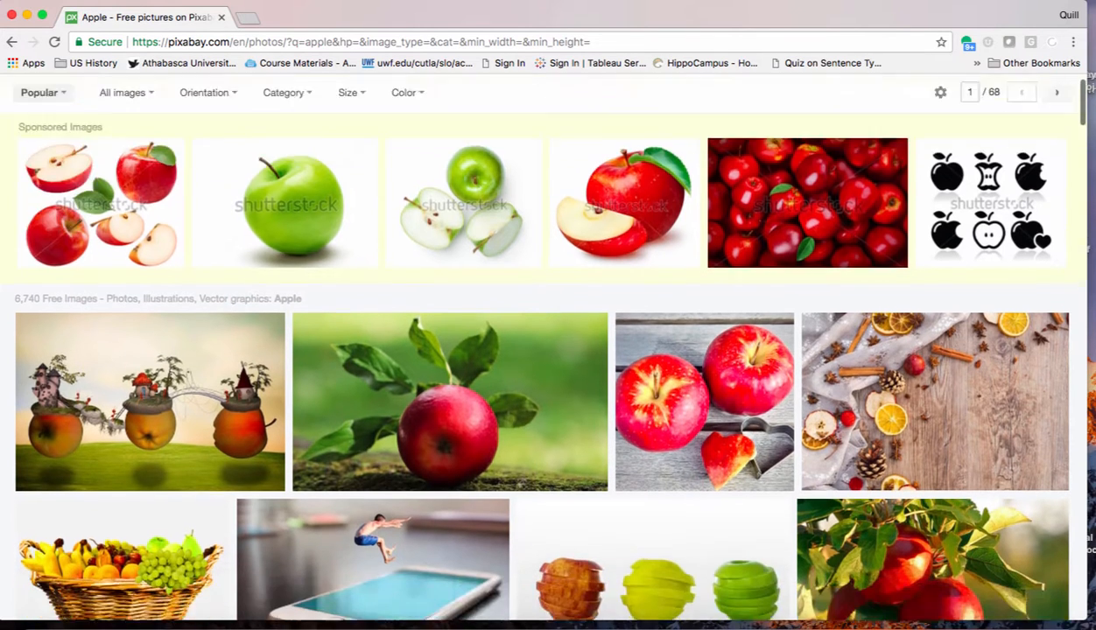
scroll("down", 3)
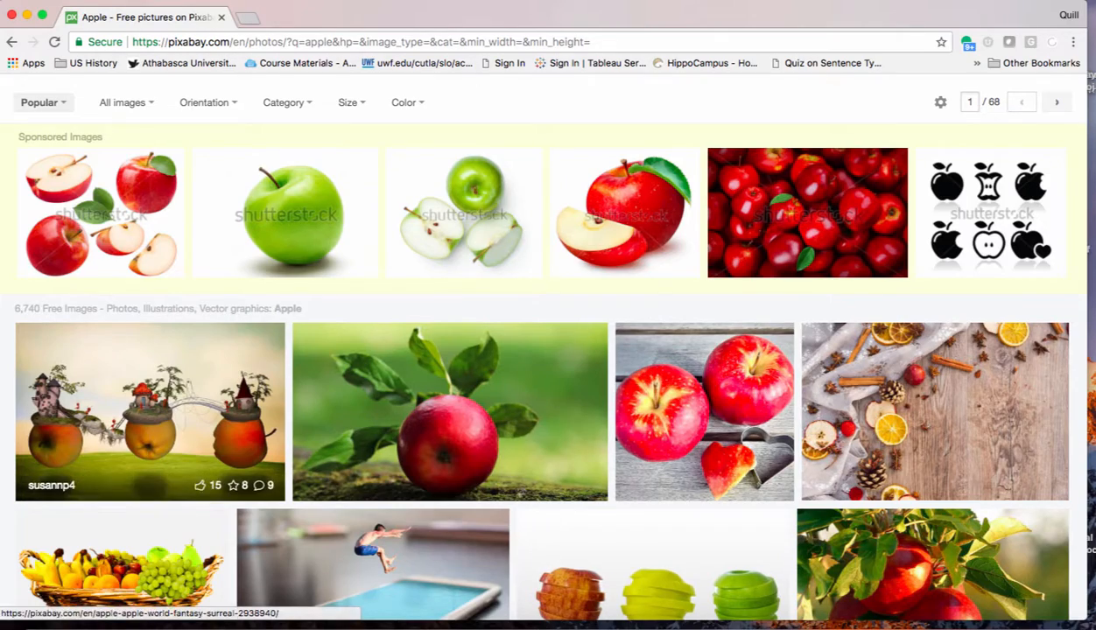
scroll("down", 3)
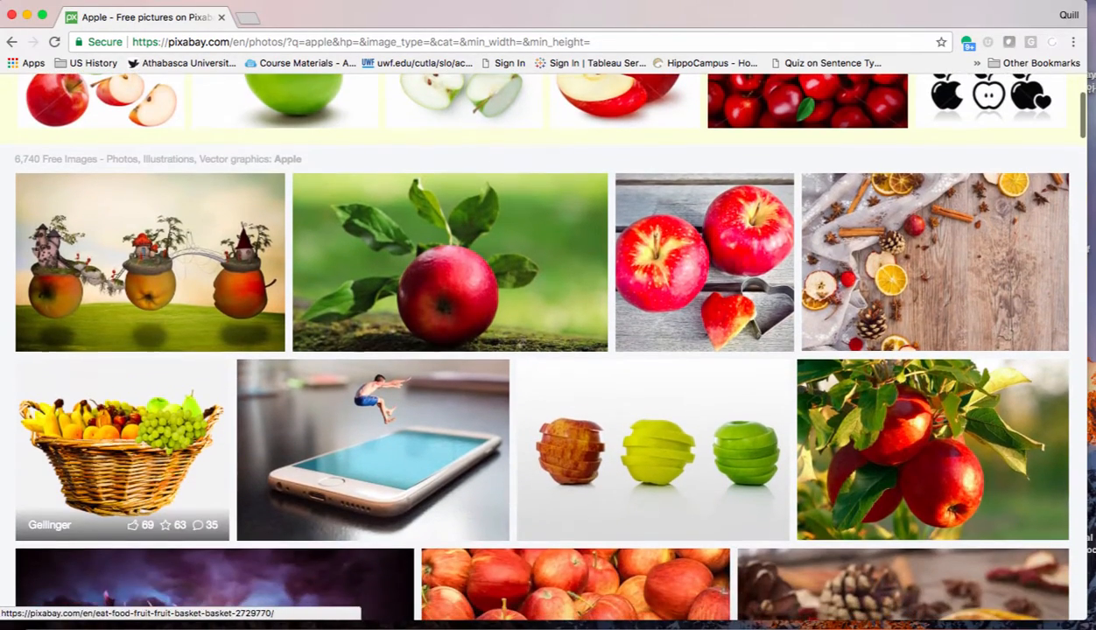
scroll("down", 3)
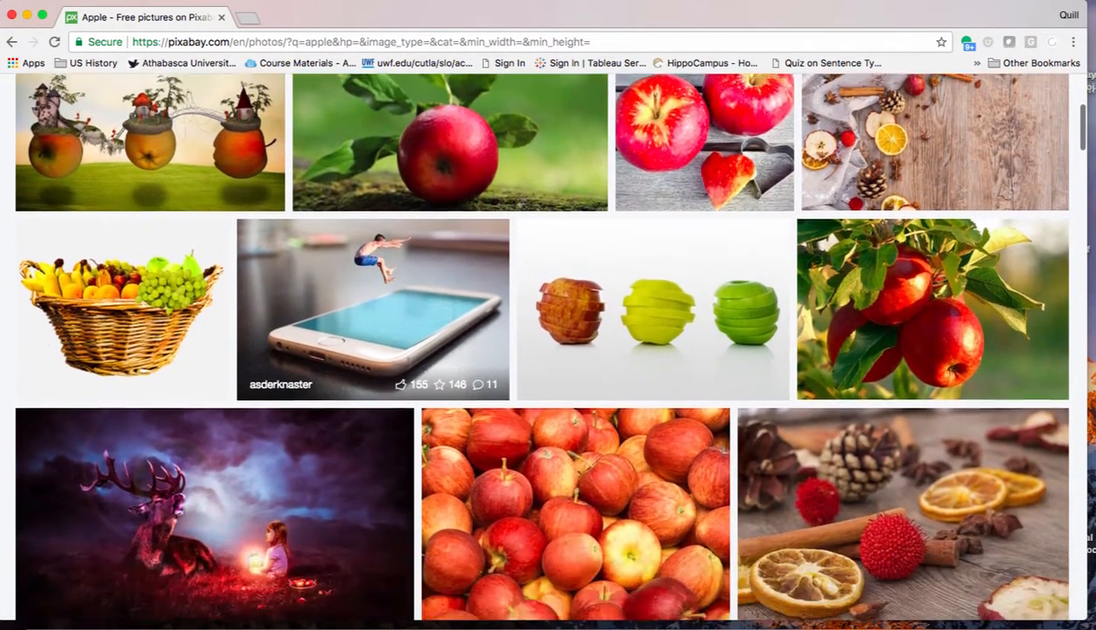
Download the red apples on a branch photo at 1920×1280
left_click(932, 308)
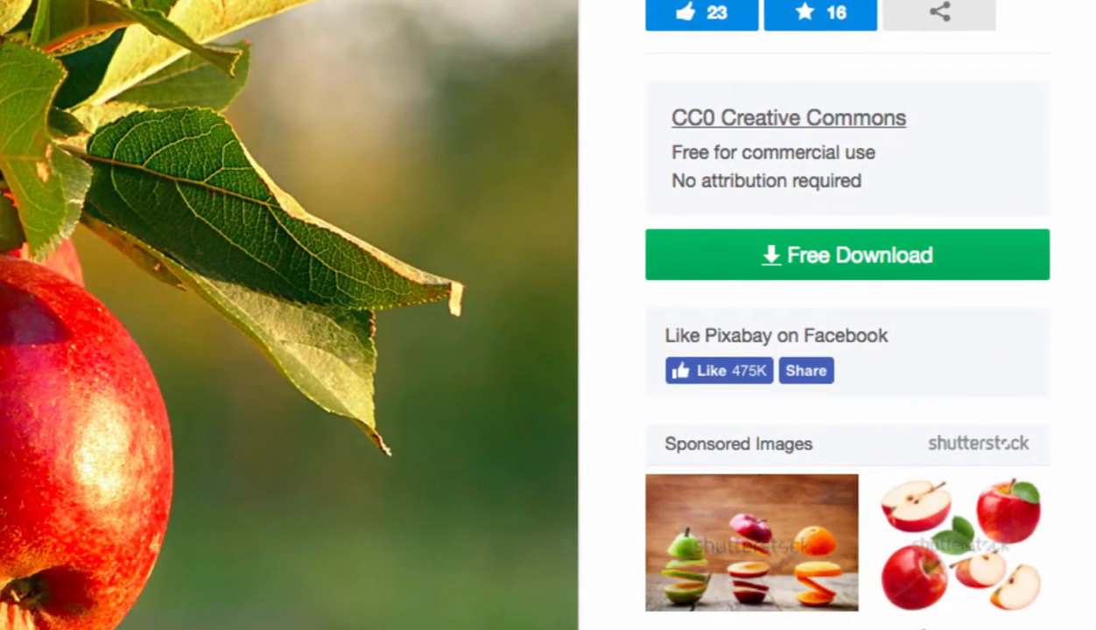
left_click(847, 255)
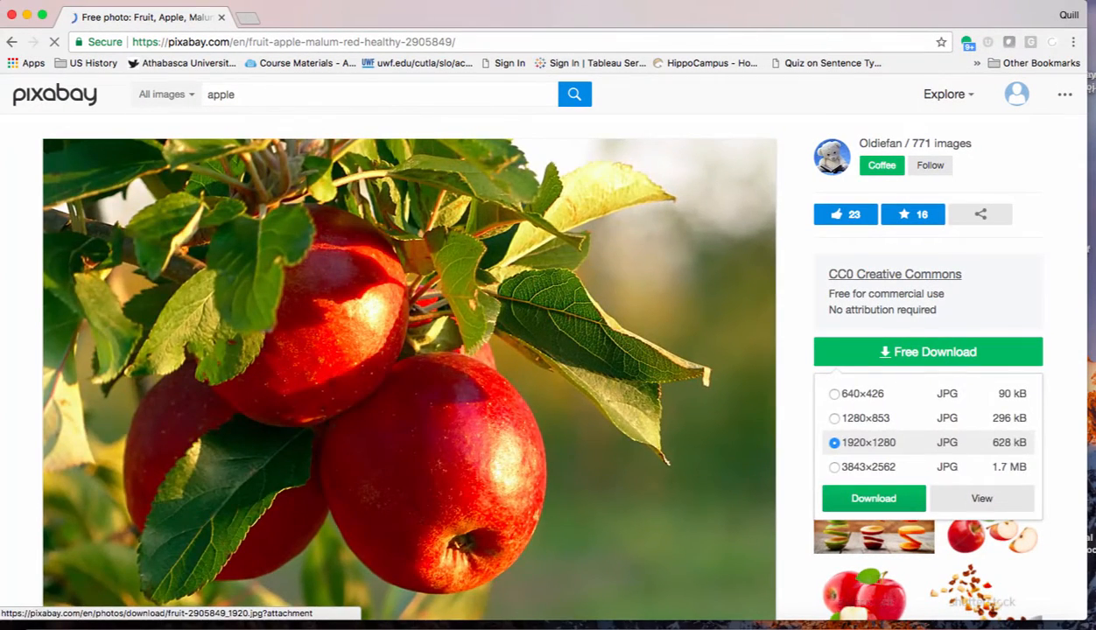
left_click(872, 498)
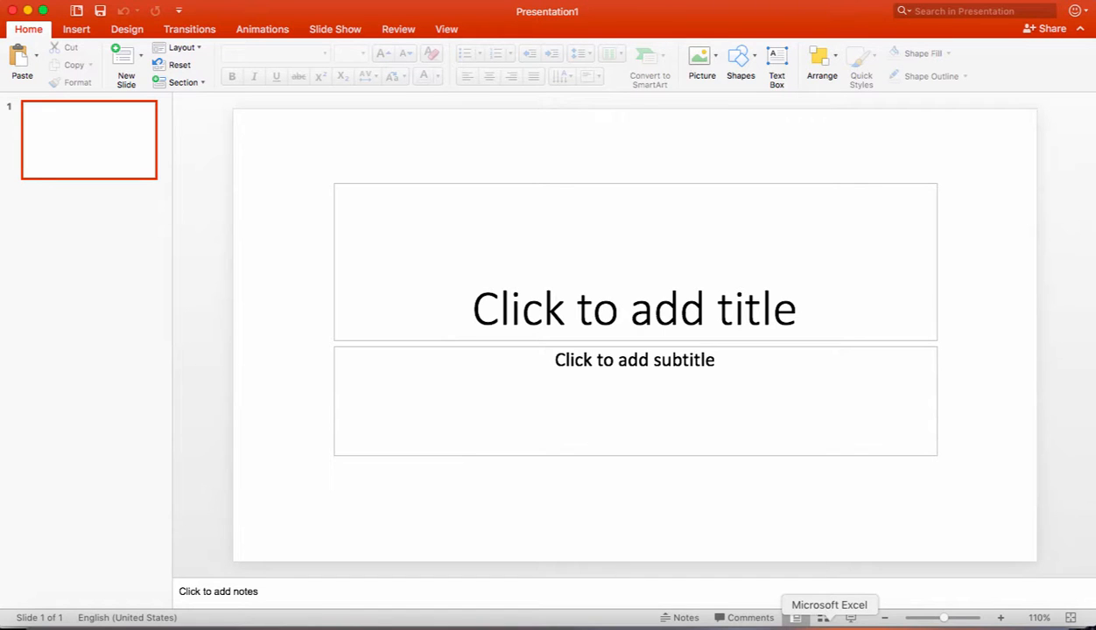
Add a Blank-layout slide 2 and open Picture from File's location list
left_click(126, 66)
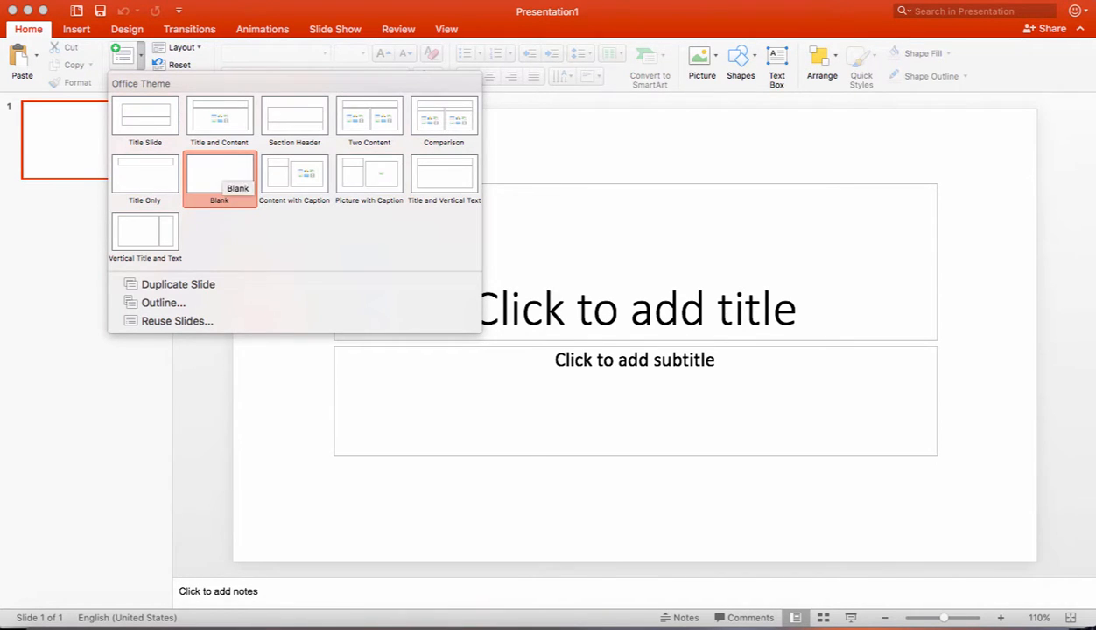
left_click(219, 175)
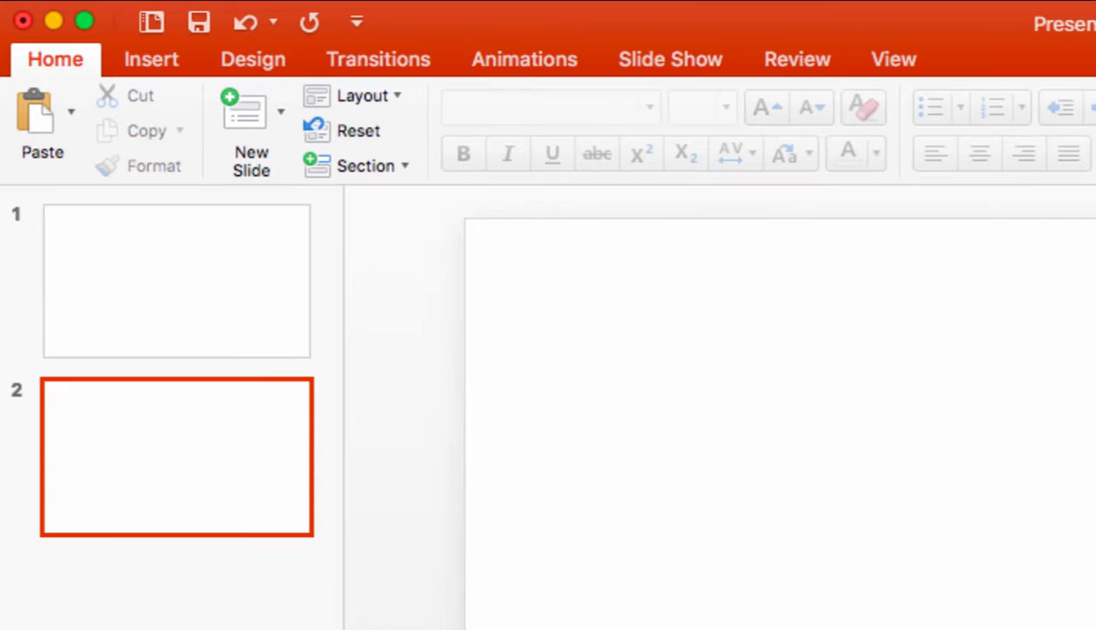
left_click(150, 58)
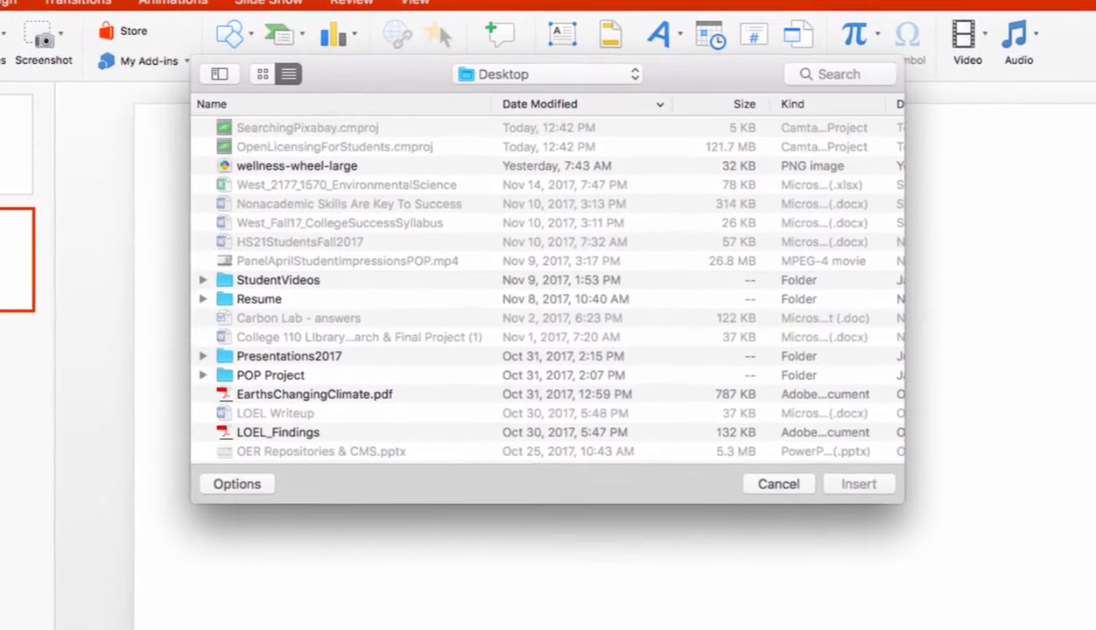
left_click(547, 73)
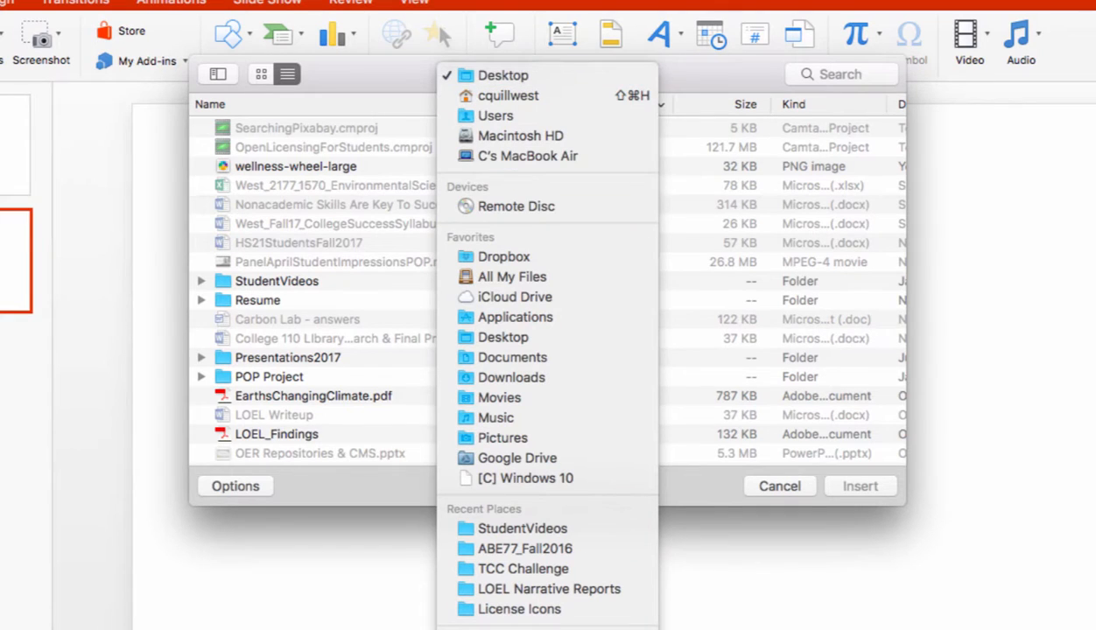
Insert the apple JPG from Downloads and enlarge it to about 8 by 5.3 inches
left_click(511, 377)
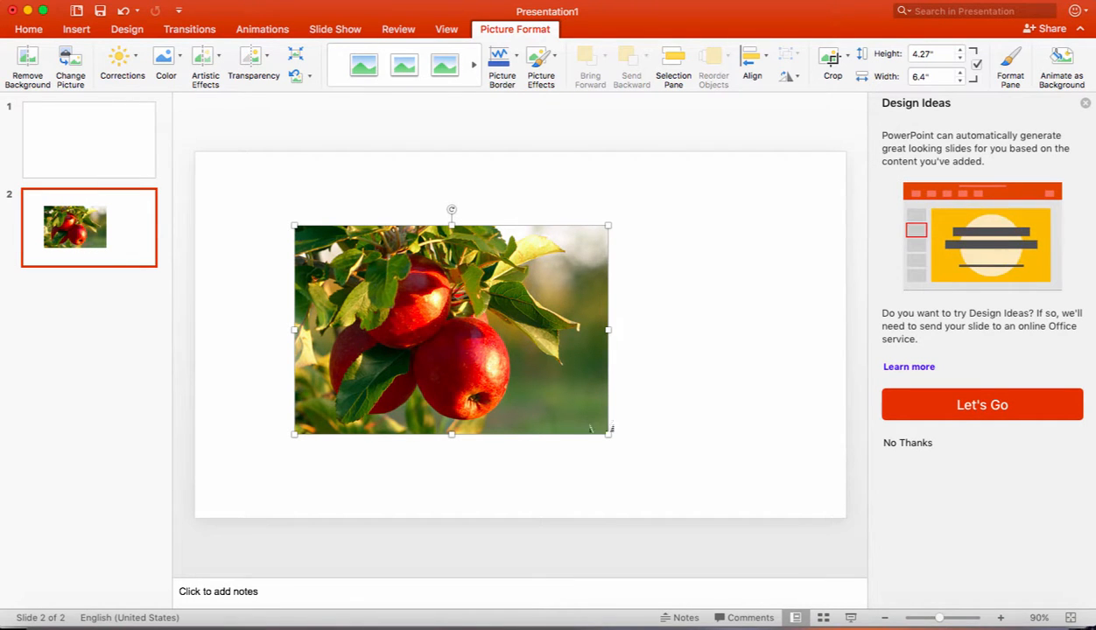
left_click_drag(608, 433, 686, 490)
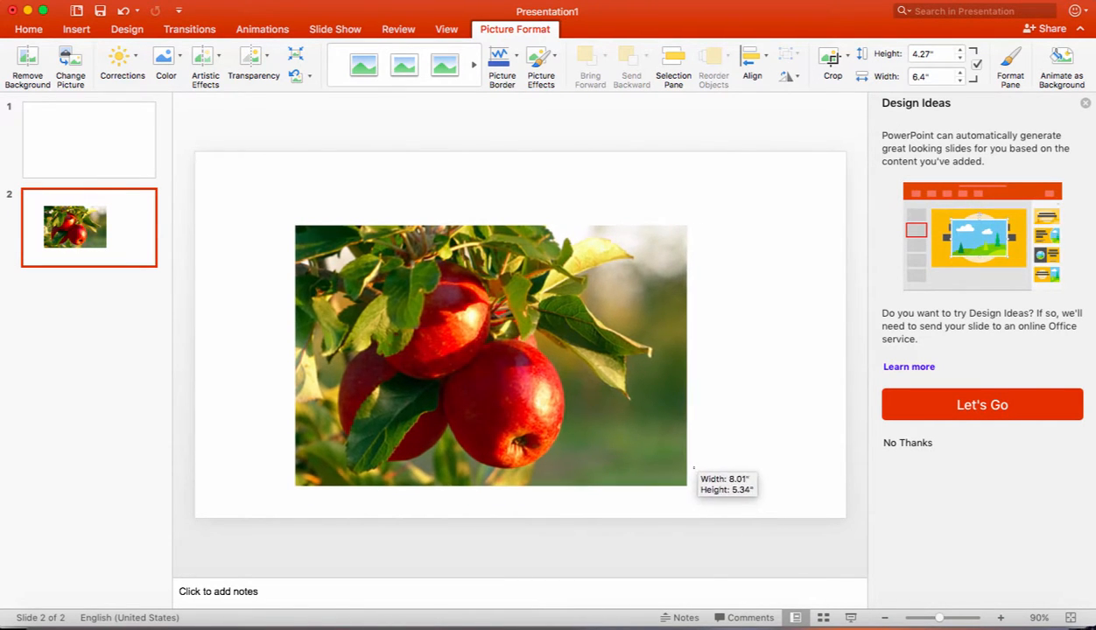